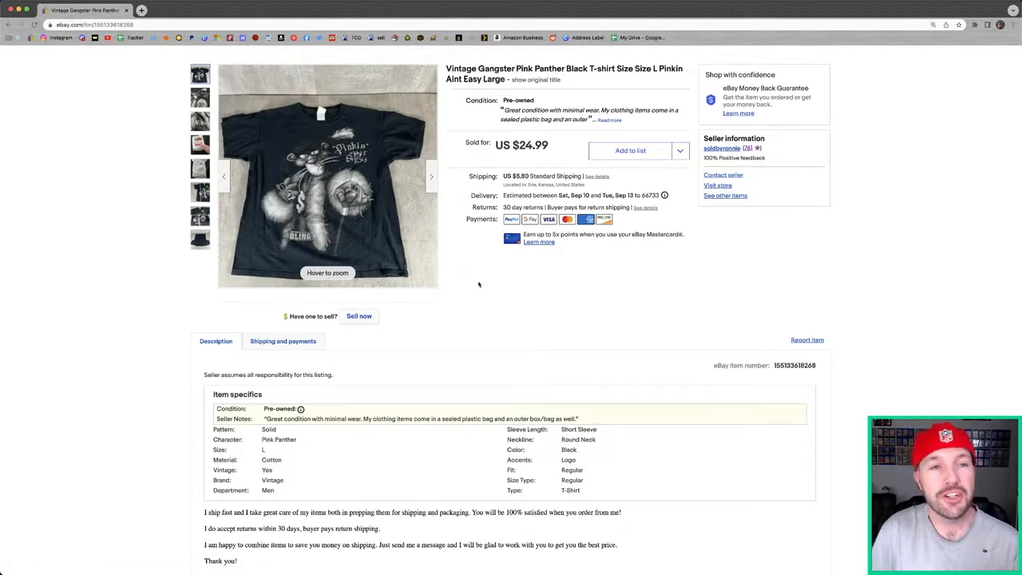
{"action": "mouse_move", "coordinate": [391, 202]}
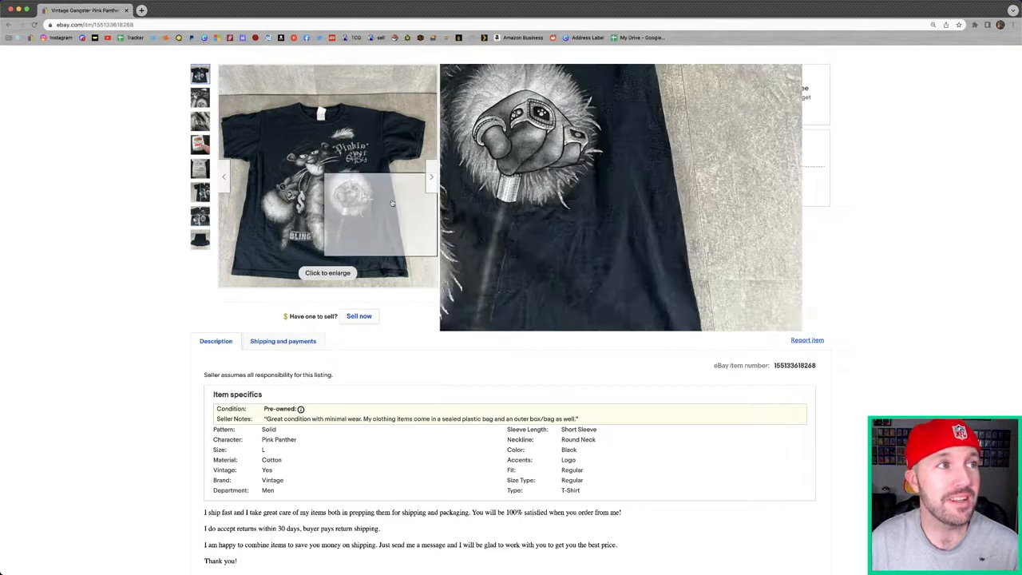